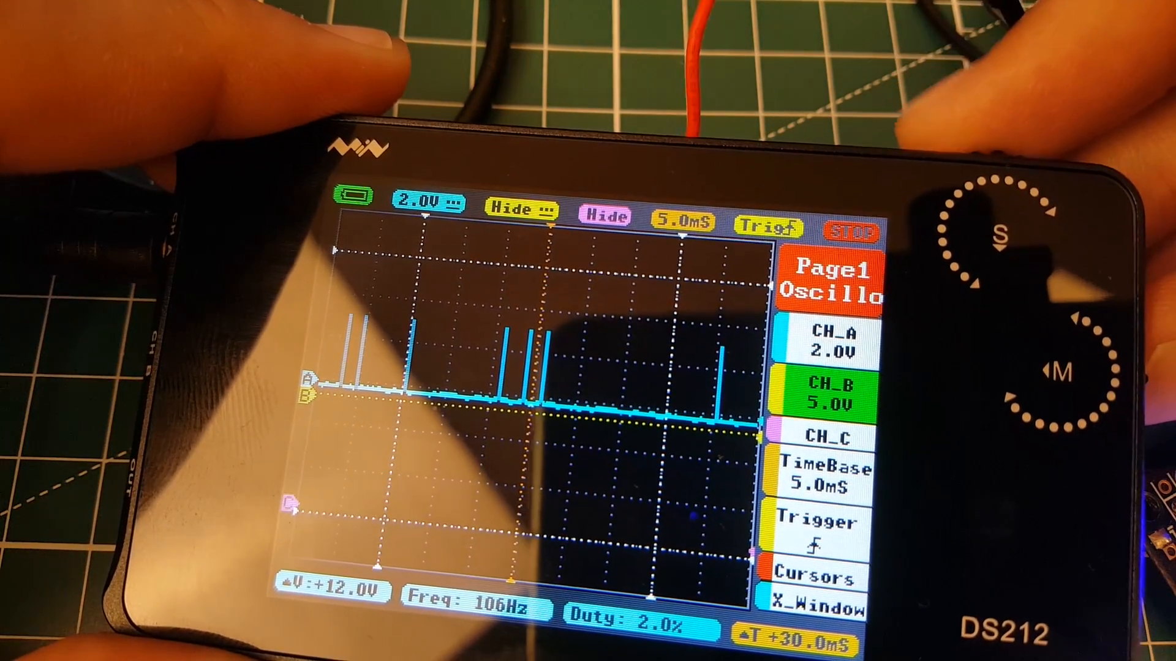
Step: Leave channel B at its new 10V scale and select channel C's settings
left_click(819, 396)
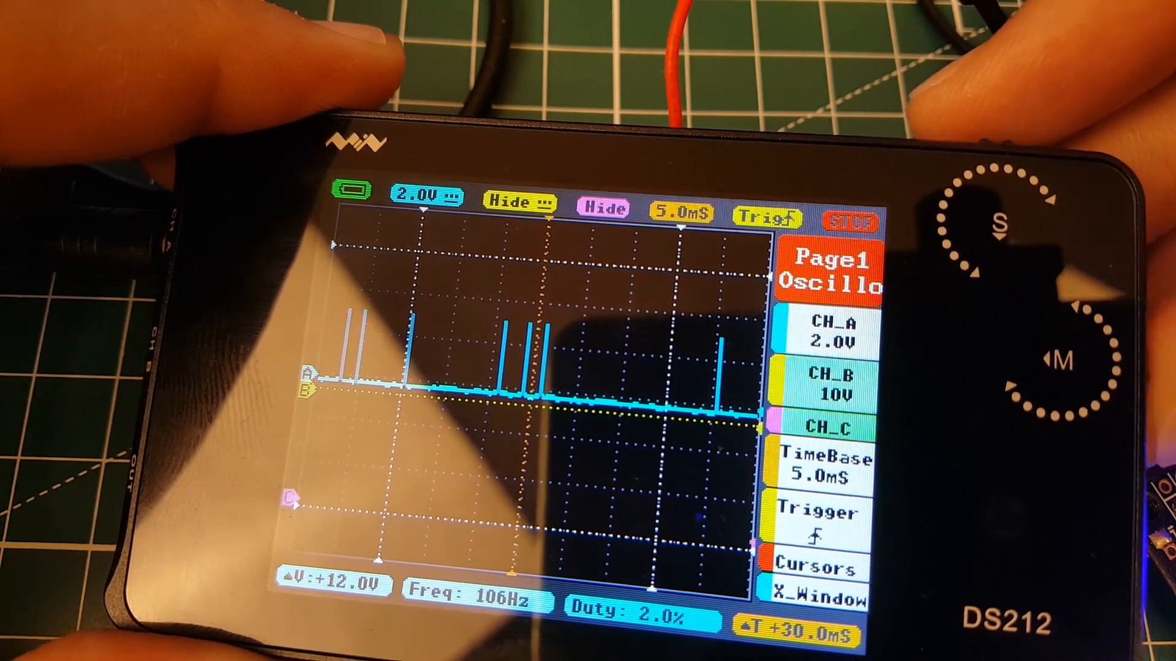